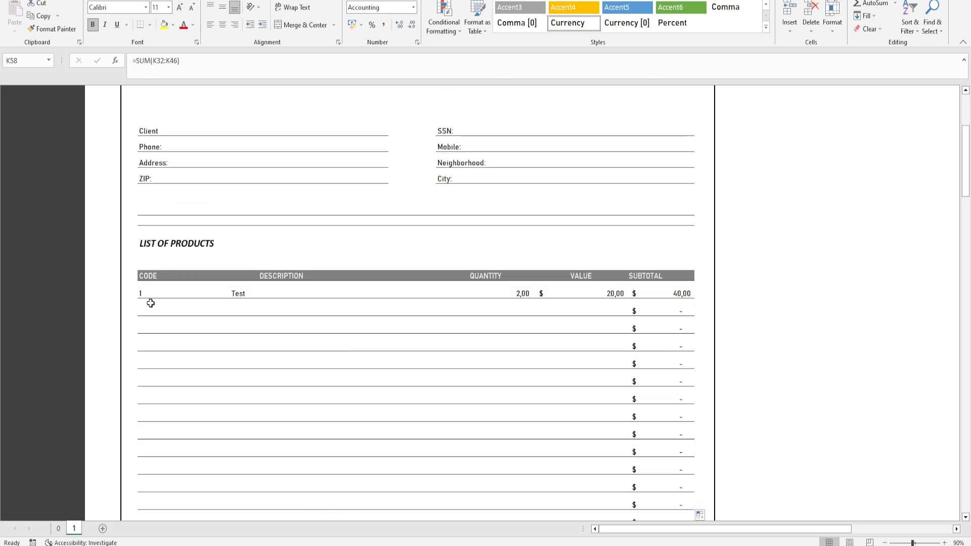
- Enter 'Test' in the first product row's description on the receipt template
{"action": "type", "text": "Test"}
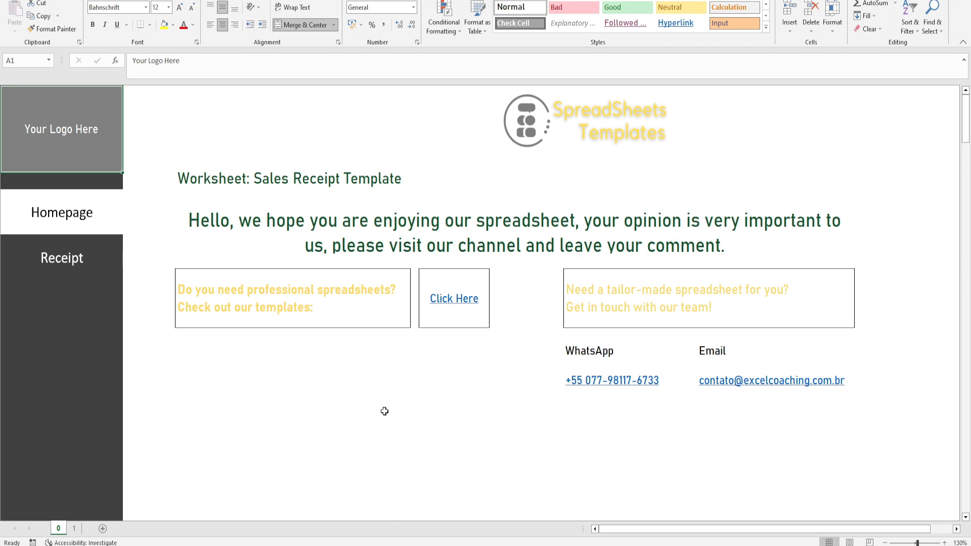
- Switch to the Receipt sheet and scroll to the LIST OF PRODUCTS table with the Test row
{"action": "left_click", "coordinate": [61, 258]}
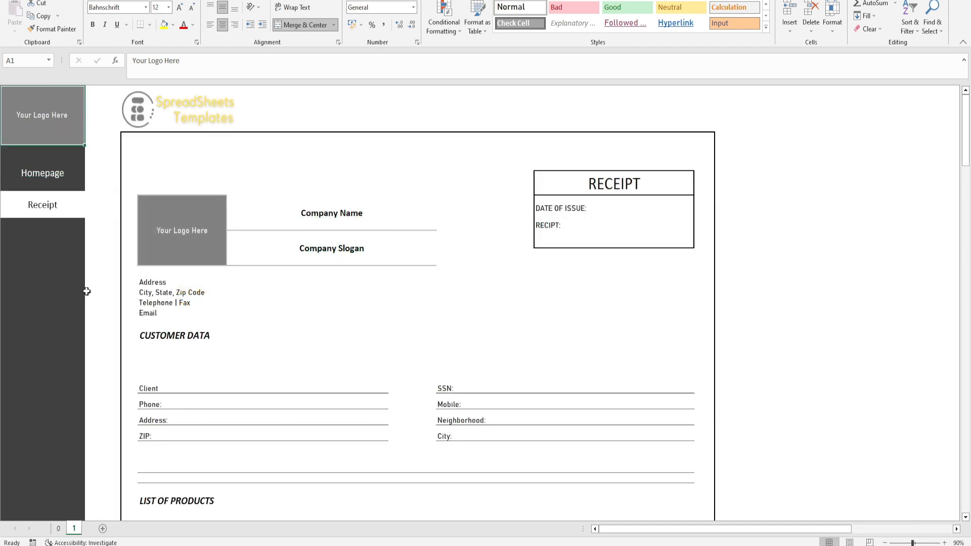
{"action": "mouse_move", "coordinate": [304, 316]}
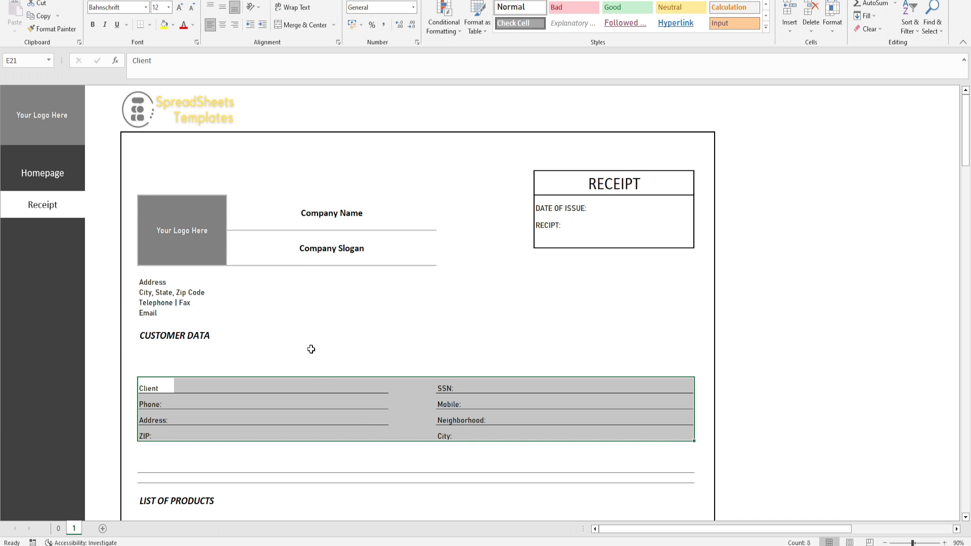
{"action": "left_click", "coordinate": [311, 350]}
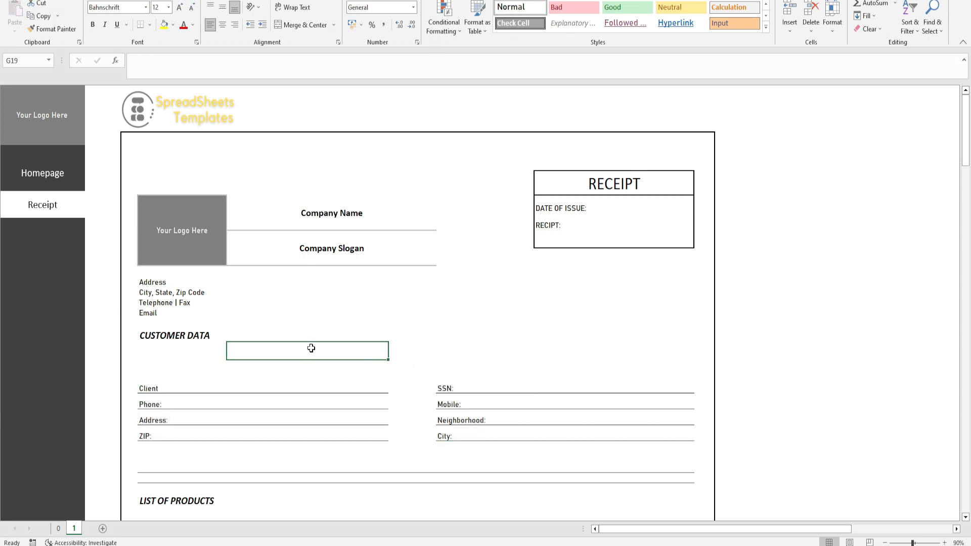
{"action": "scroll", "scroll_direction": "down", "scroll_amount": 3}
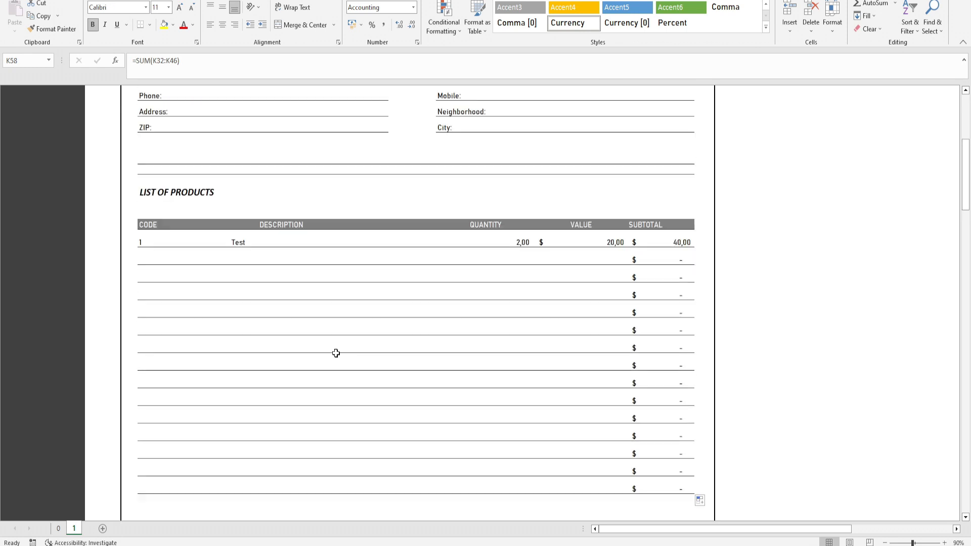
- Enter a second product row: code 2, description Test 2, unit value 17
{"action": "type", "text": "2"}
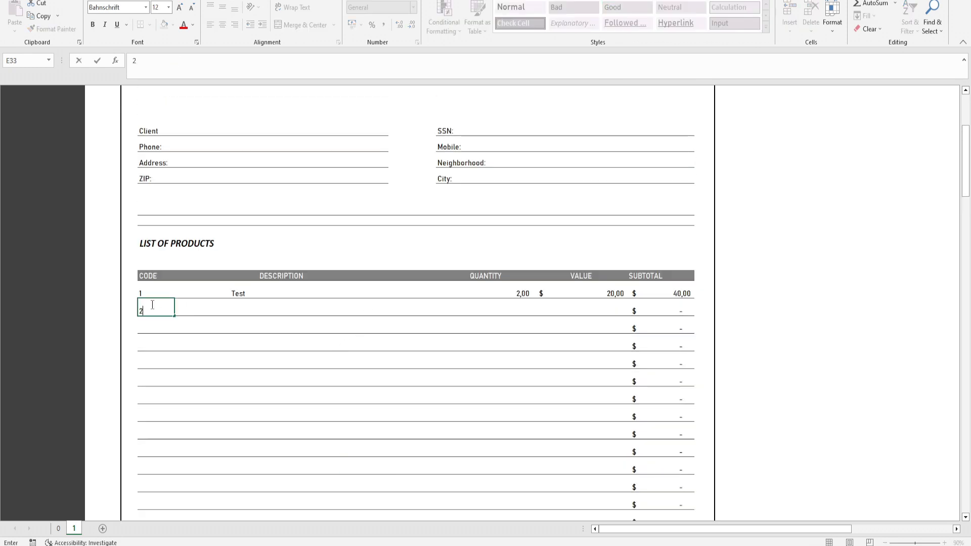
{"action": "type", "text": "Test 2"}
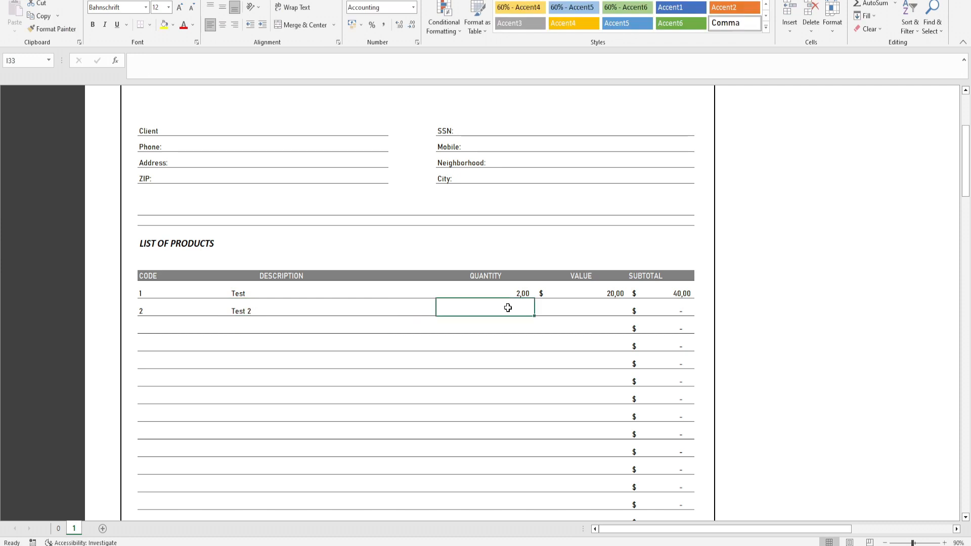
{"action": "type", "text": "17"}
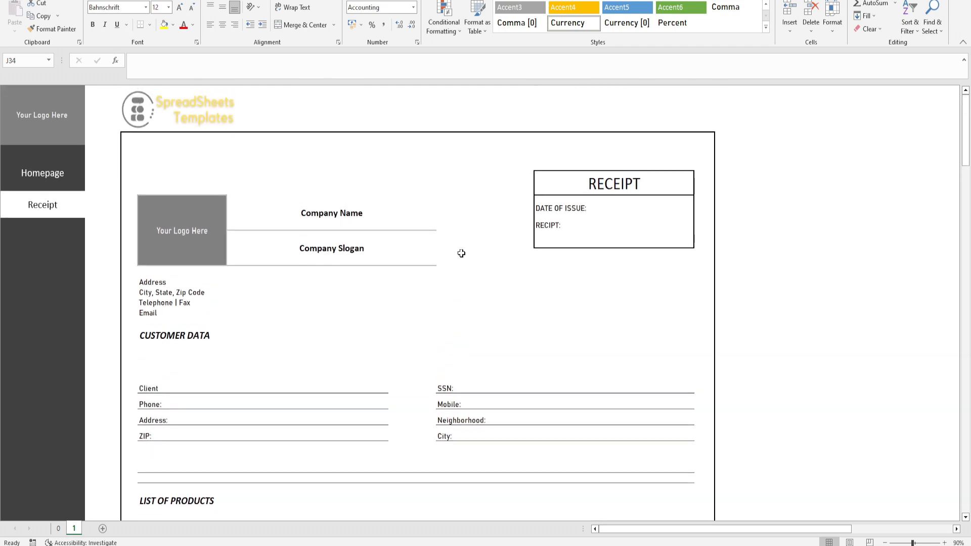
{"action": "left_click", "coordinate": [581, 207]}
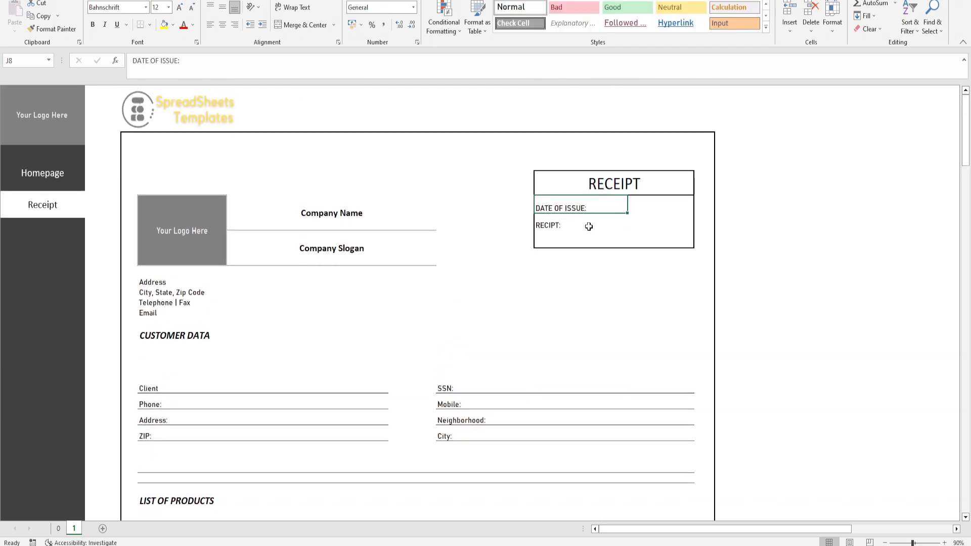
{"action": "left_click", "coordinate": [658, 210]}
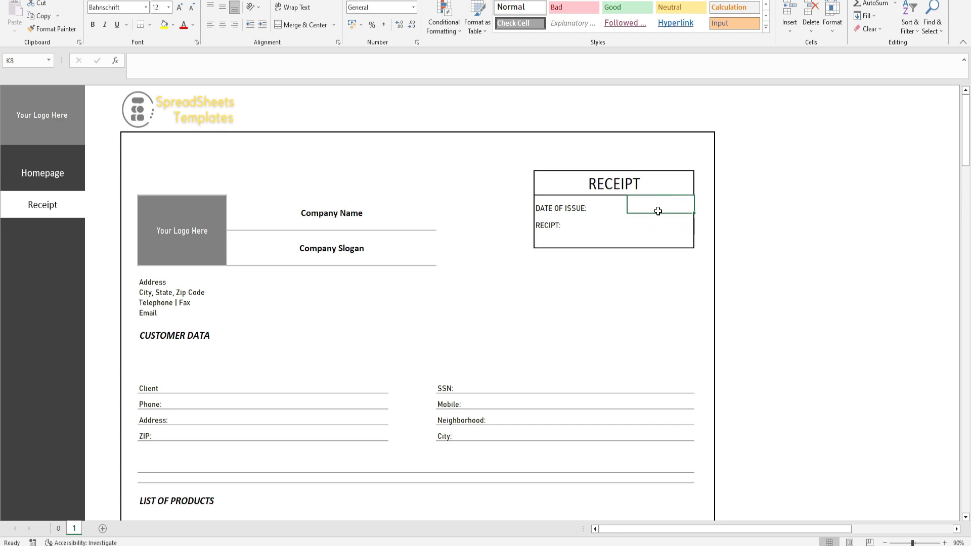
{"action": "left_click", "coordinate": [307, 313]}
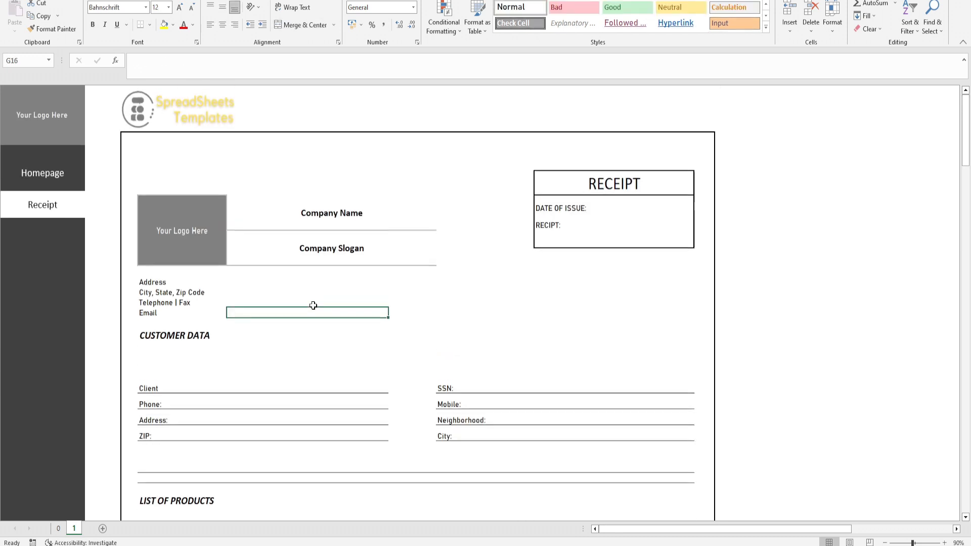
{"action": "scroll", "scroll_direction": "down", "scroll_amount": 3}
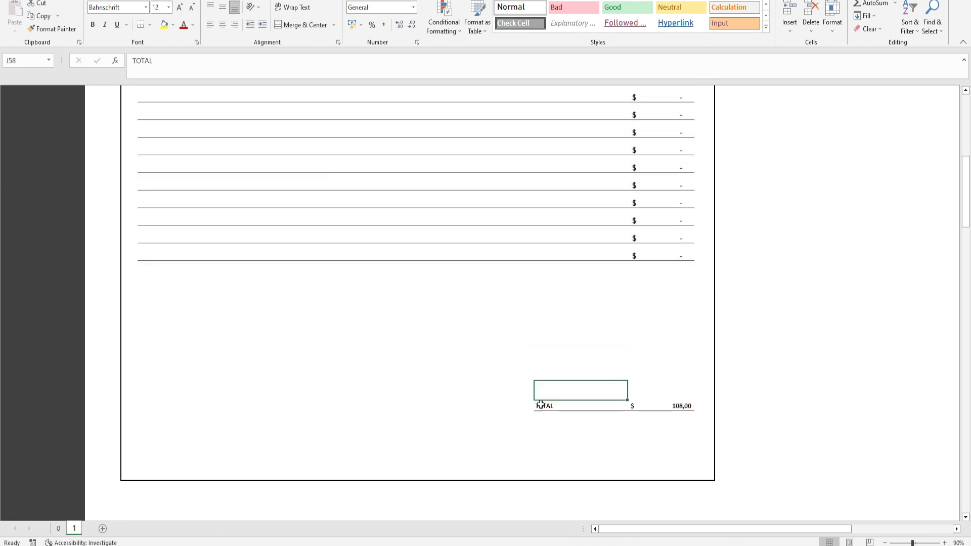
{"action": "scroll", "scroll_direction": "up", "scroll_amount": 3}
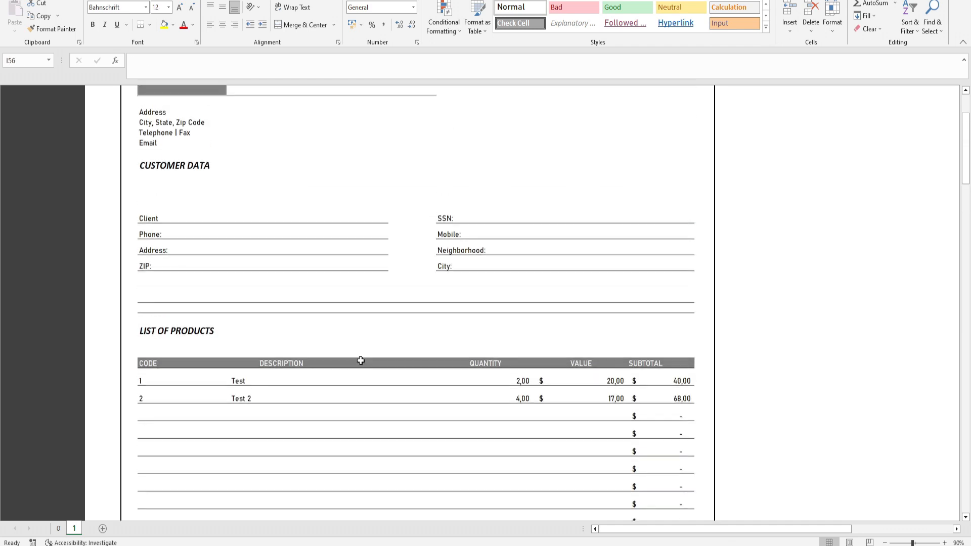
{"action": "scroll", "scroll_direction": "up", "scroll_amount": 3}
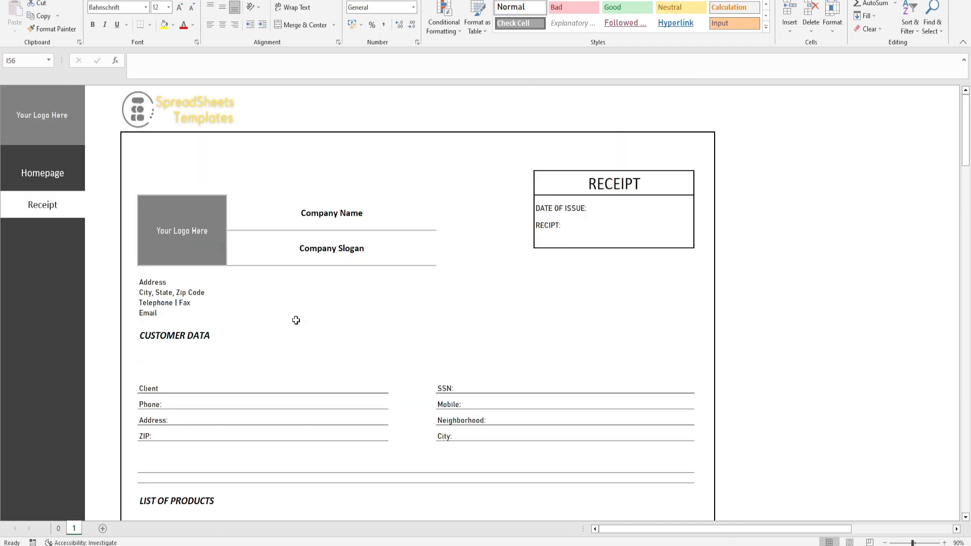